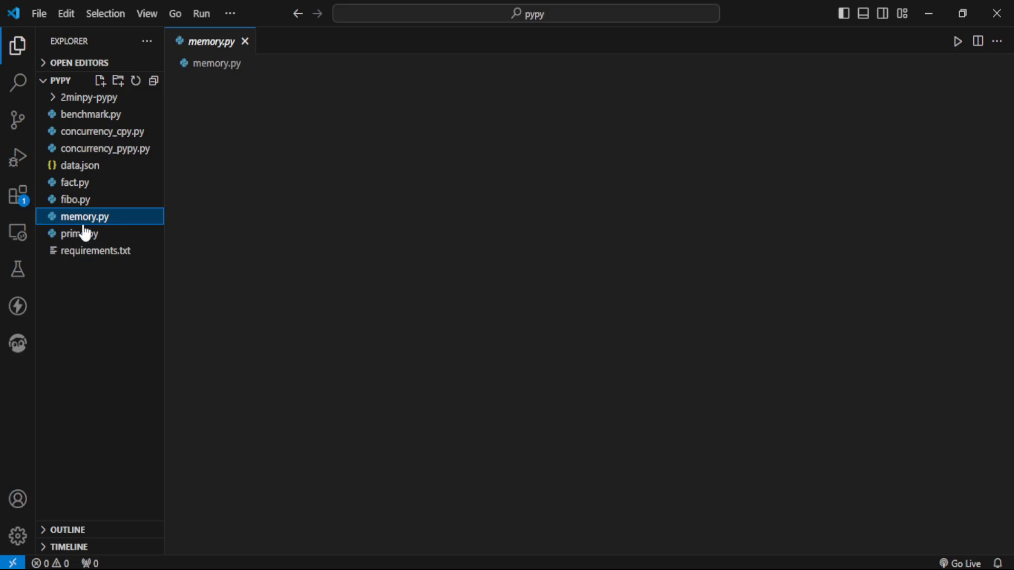
- Open memory.py and check the Python version of the activated 2minpy-pypy environment
{"action": "left_click", "coordinate": [85, 215]}
{"action": "type", "text": "python --ver"}
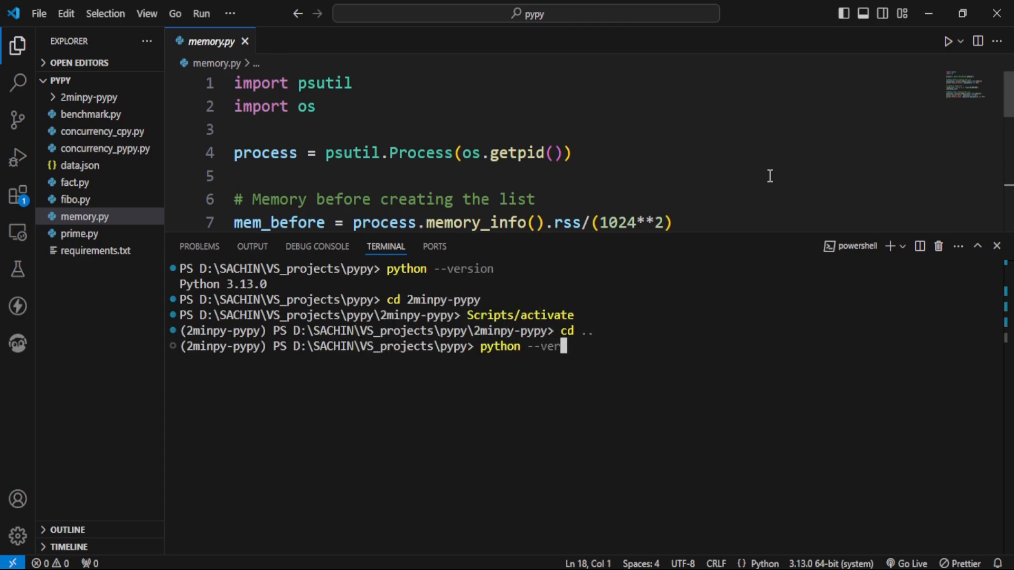
{"action": "key", "text": "Return"}
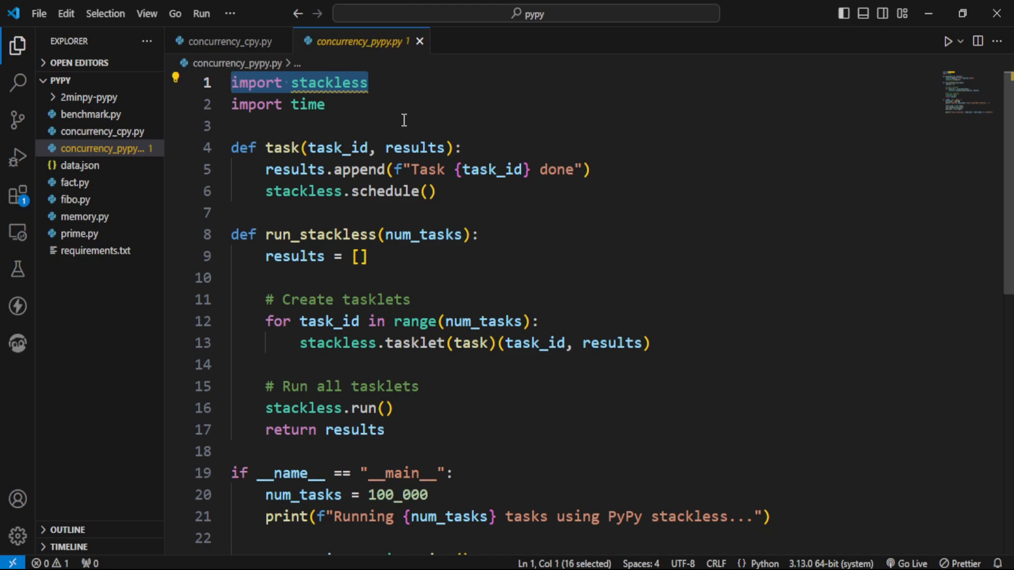
- Review both concurrency scripts, run concurrency_pypy.py under PyPy (stackless 17.38 s), and return to the project folder
{"action": "left_click", "coordinate": [226, 42]}
{"action": "type", "text": "python .\\concurrency_cpy.py"}
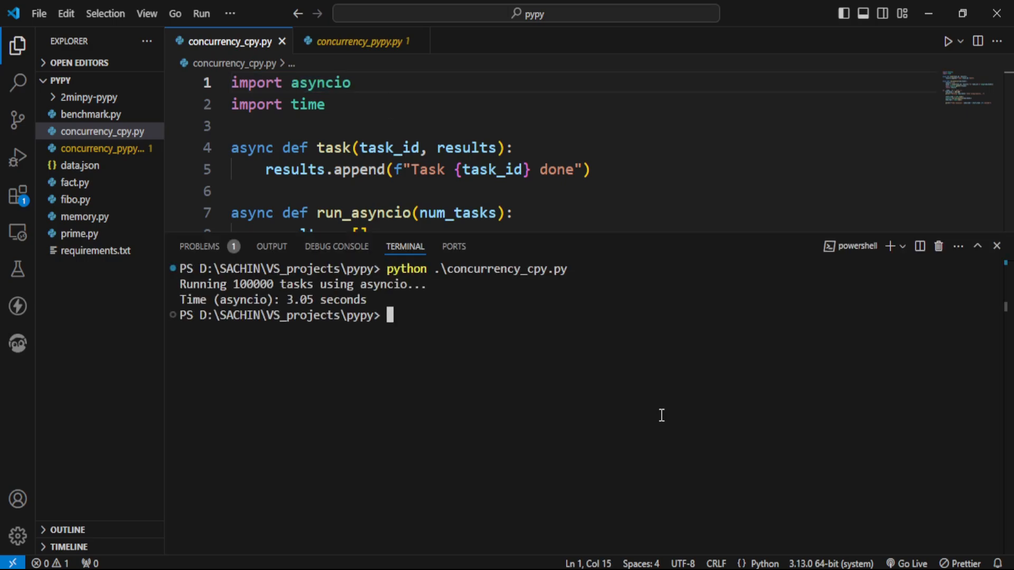
{"action": "left_click", "coordinate": [358, 41]}
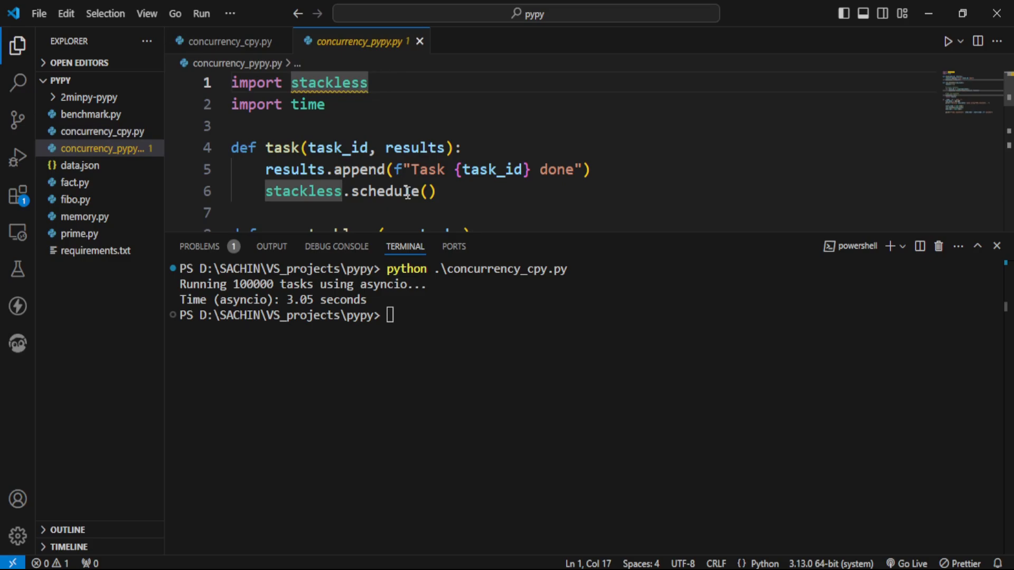
{"action": "type", "text": "cd 2minpy-pypy"}
{"action": "type", "text": "python .\\concurrency_cpy.py"}
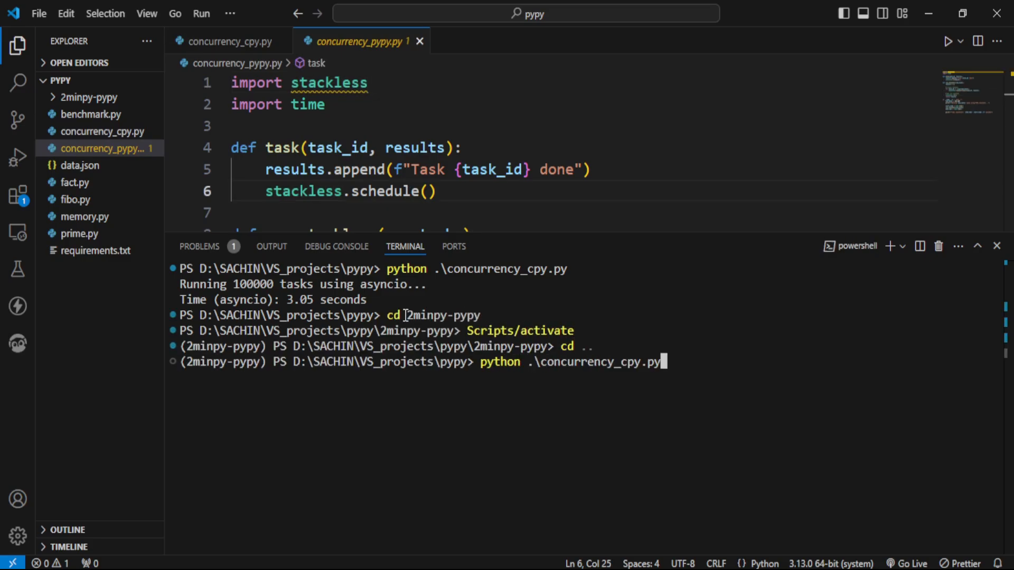
{"action": "key", "text": "Return"}
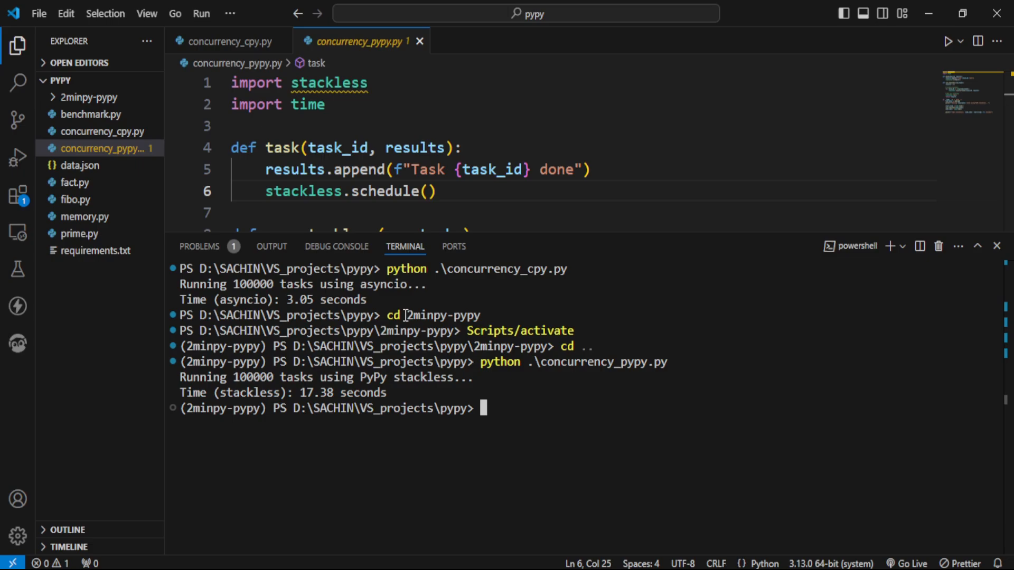
{"action": "type", "text": "cd .."}
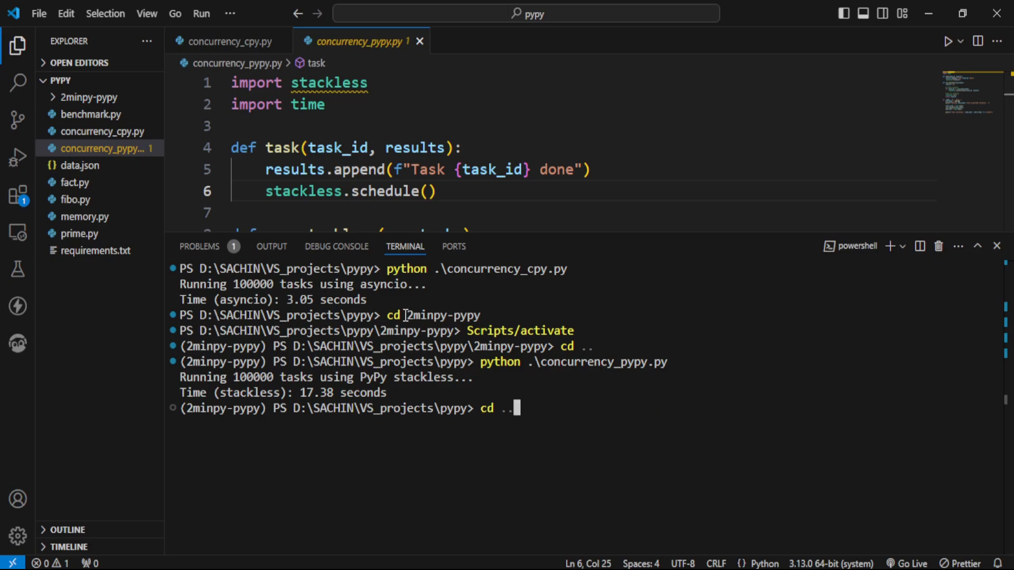
{"action": "key", "text": "Return"}
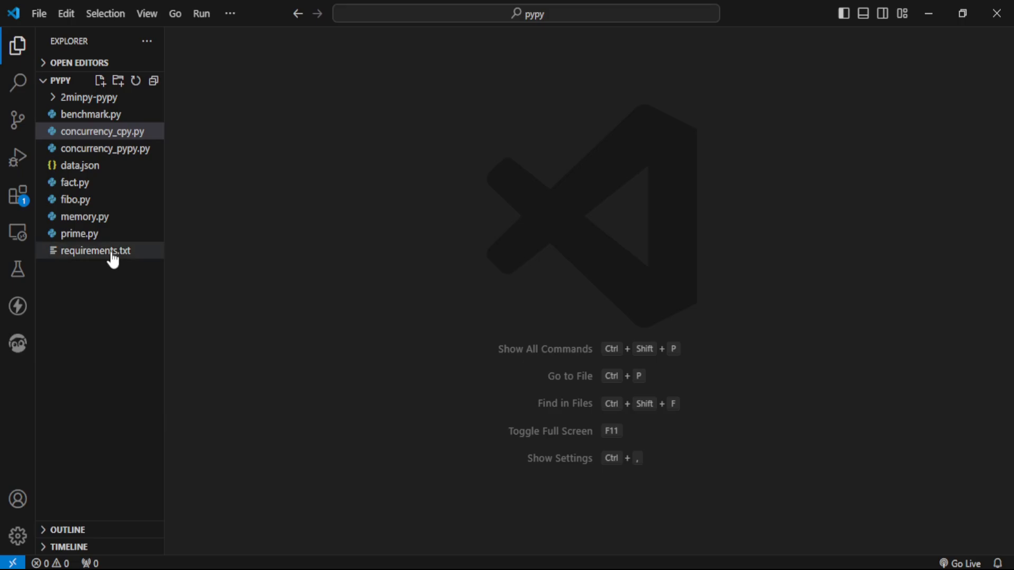
- Open requirements.txt (numpy, django, twisted, scikit-learn) and select its whole contents
{"action": "left_click", "coordinate": [97, 251]}
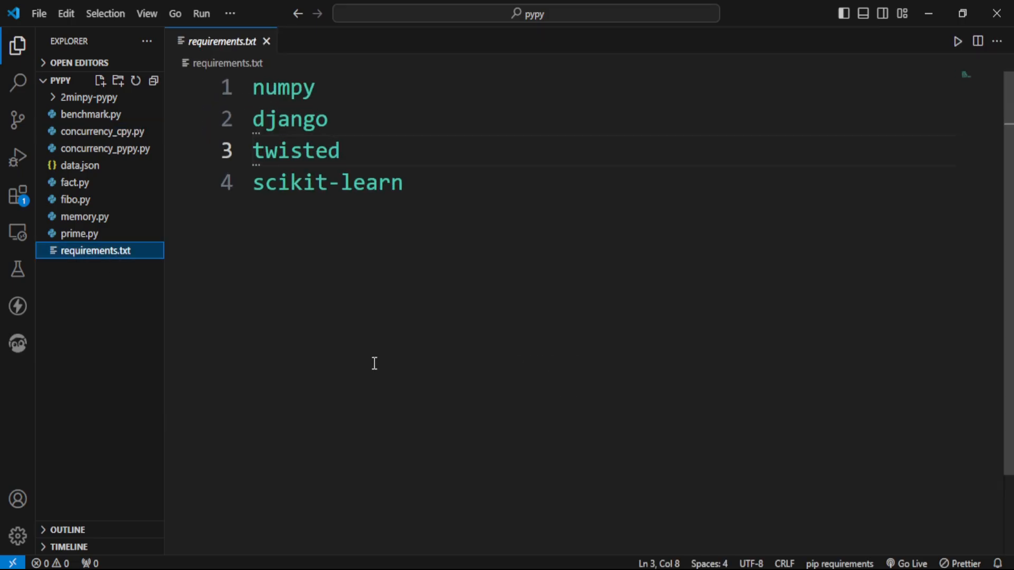
{"action": "mouse_move", "coordinate": [424, 328]}
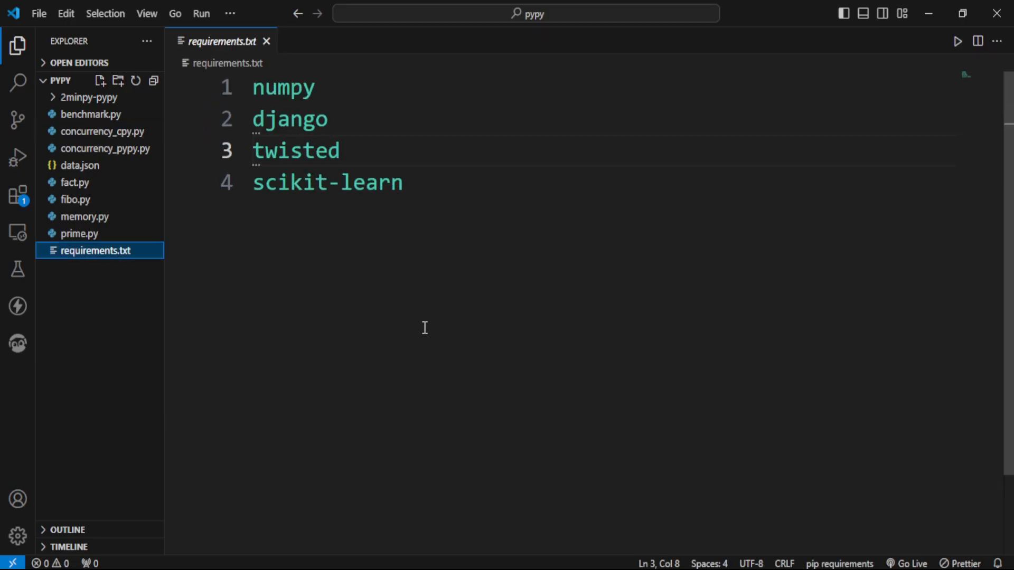
{"action": "key", "text": "ctrl+a"}
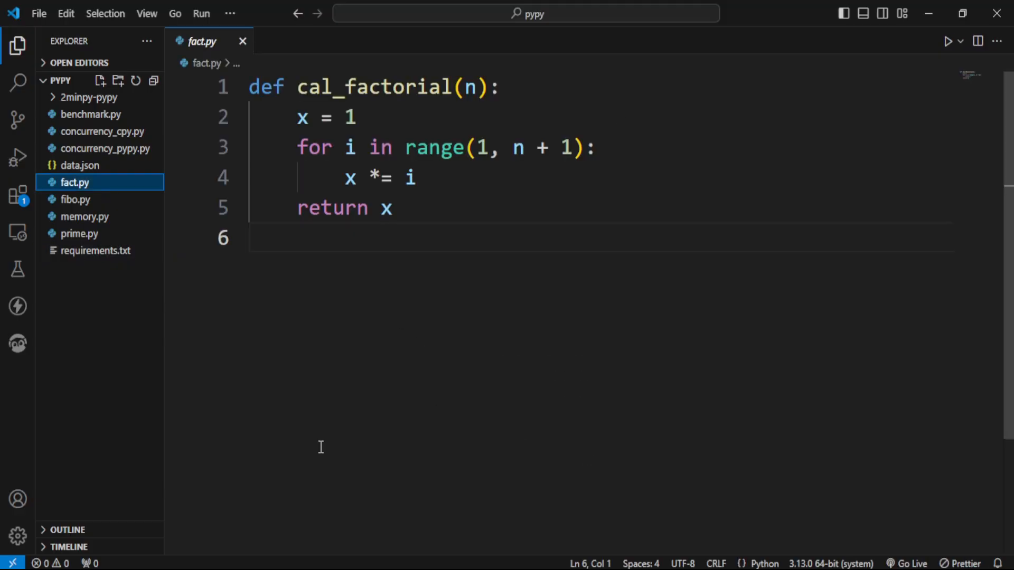
- Review prime.py, fibo.py, data.json and benchmark.py one after another in the editor
{"action": "left_click", "coordinate": [78, 234]}
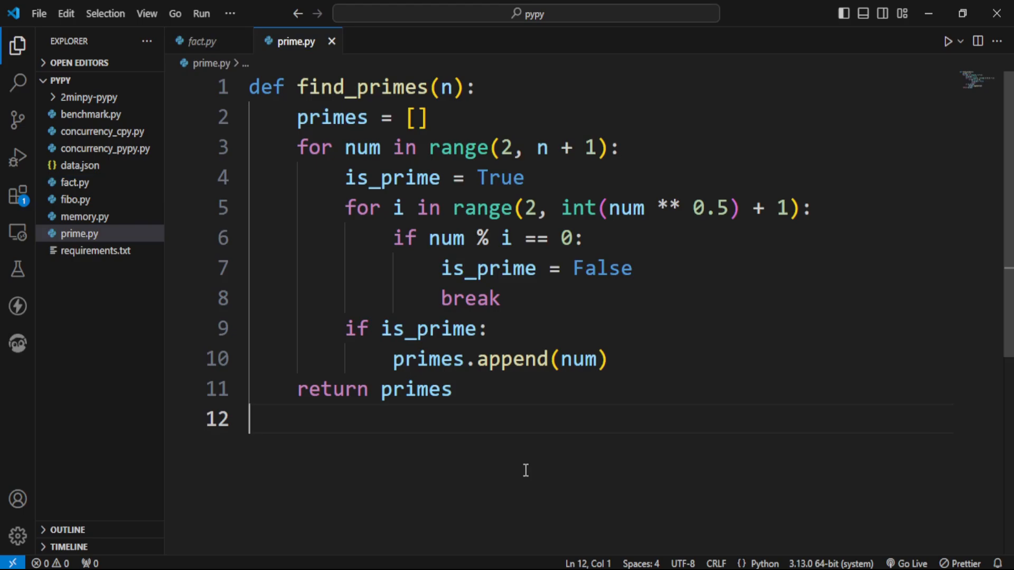
{"action": "left_click", "coordinate": [75, 200]}
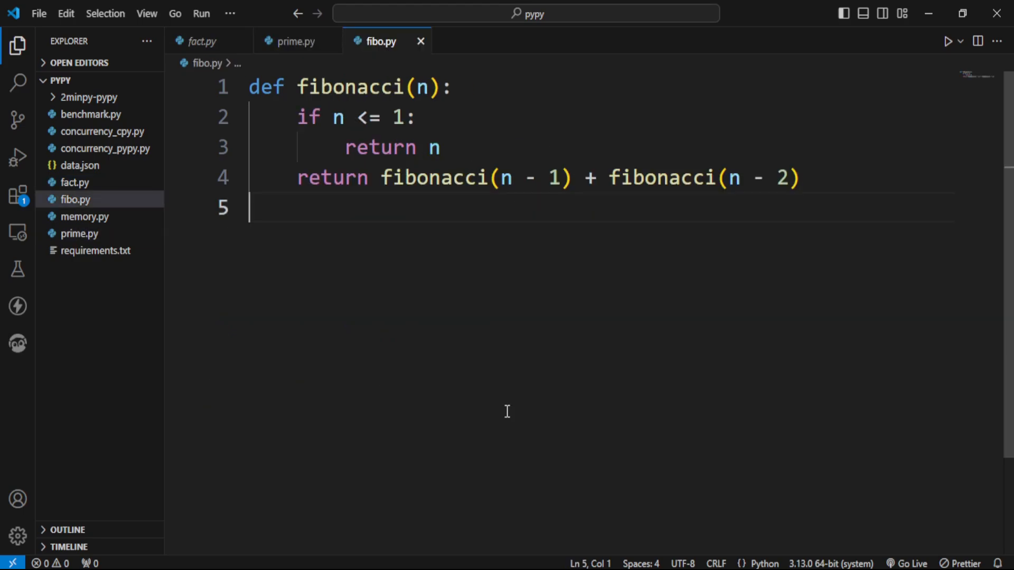
{"action": "left_click", "coordinate": [80, 165]}
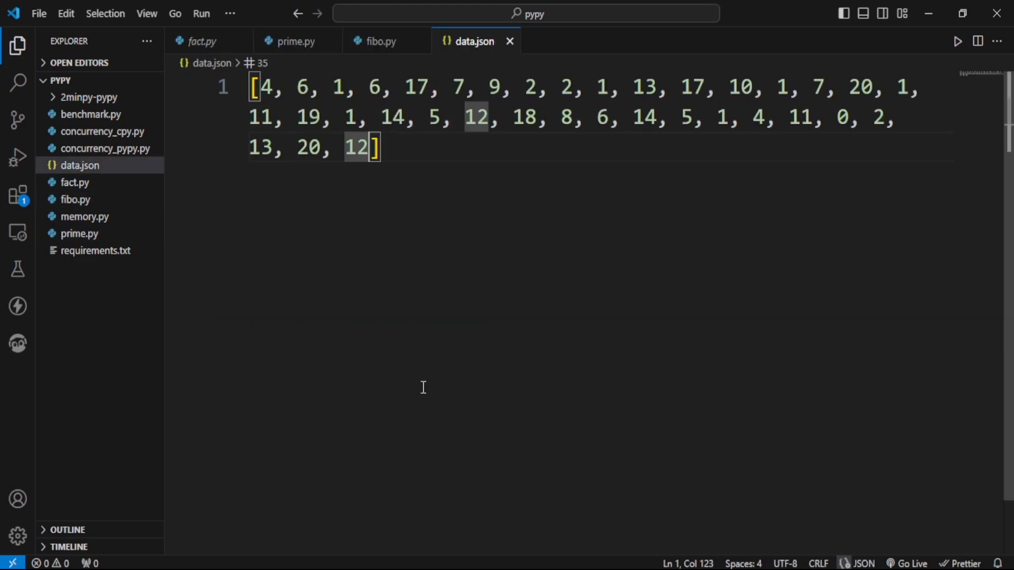
{"action": "left_click", "coordinate": [91, 114]}
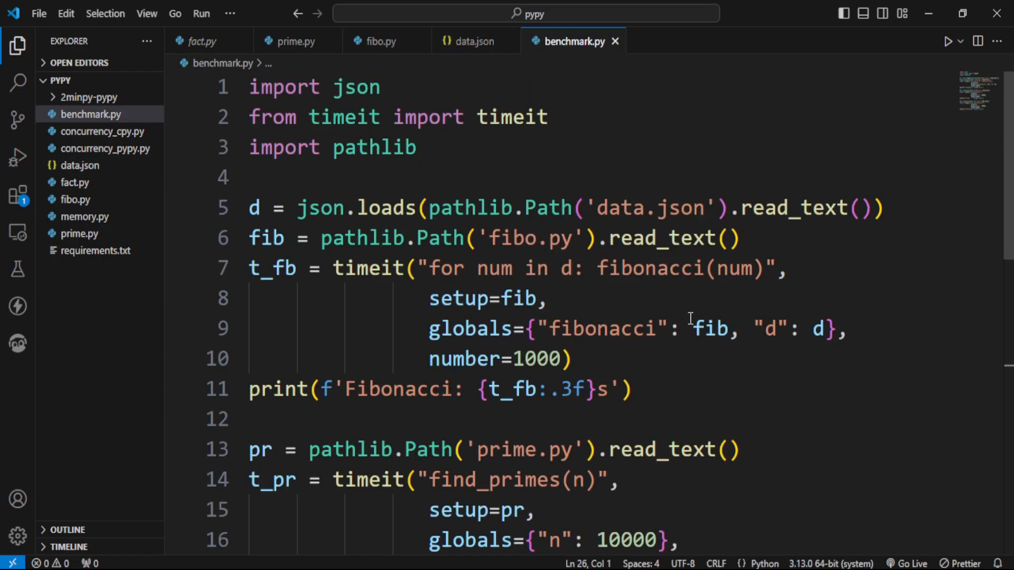
{"action": "mouse_move", "coordinate": [698, 295]}
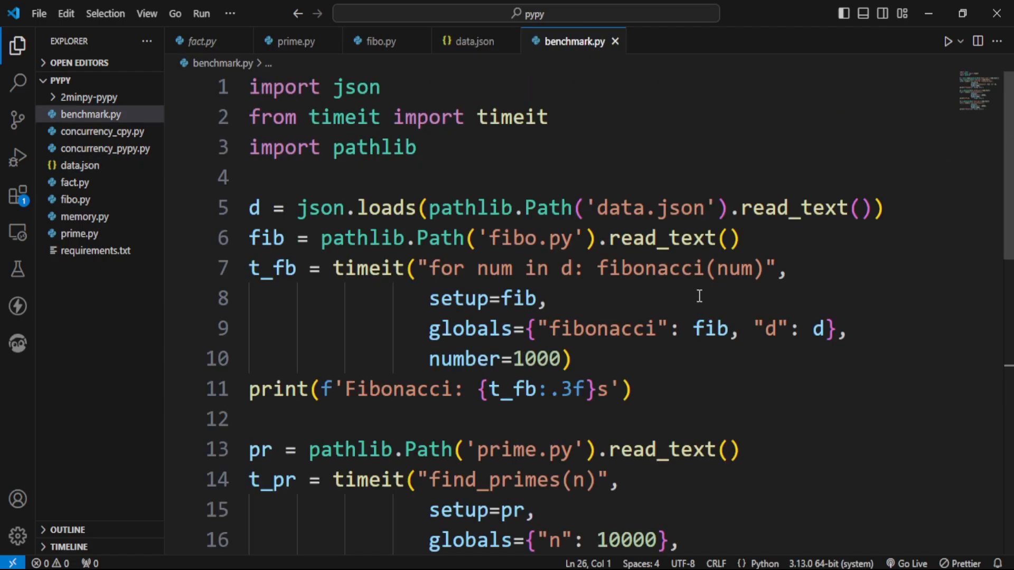
- Launch python .\benchmark.py again inside the 2minpy-pypy environment after the CPython run
{"action": "scroll", "scroll_direction": "down", "scroll_amount": 3}
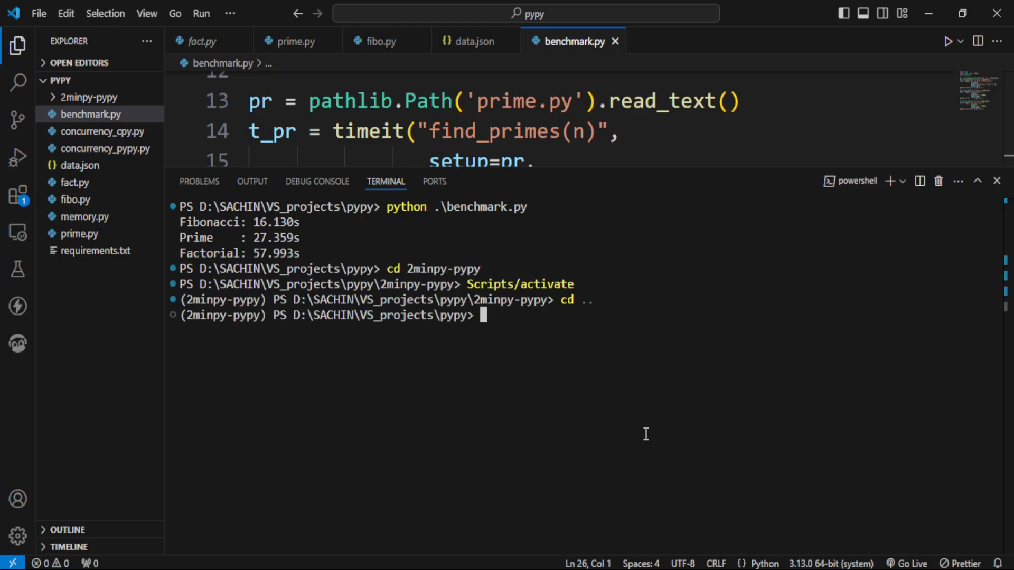
{"action": "type", "text": "python .\\benchmark.py"}
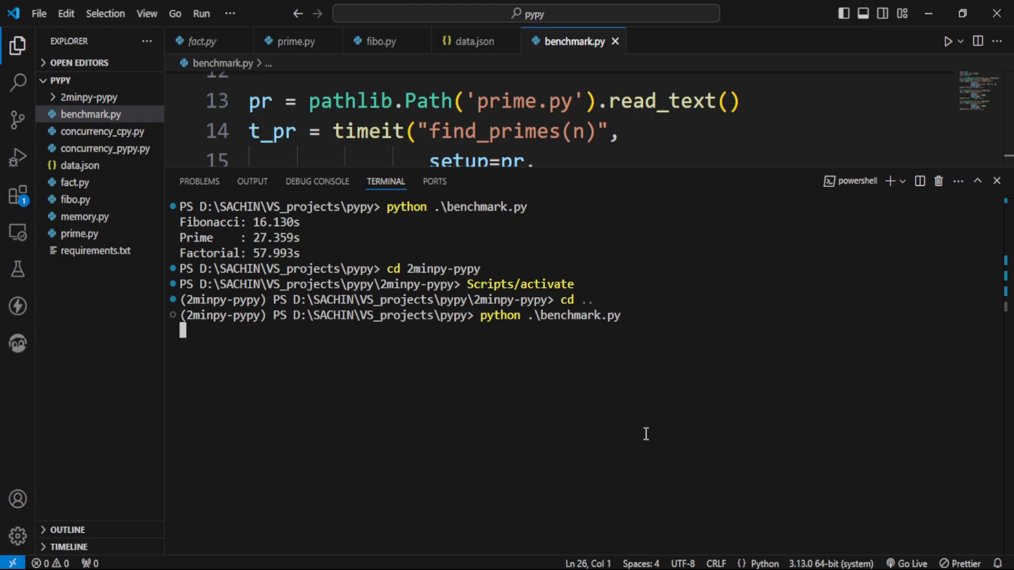